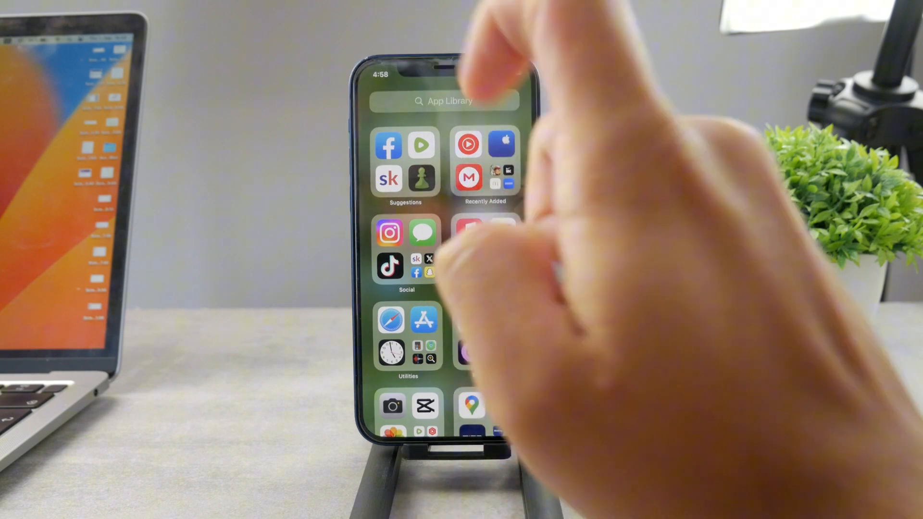
# Step: Launch Chess.com from the App Library, reaching its Enable Notifications prompt
pyautogui.click(423, 178)
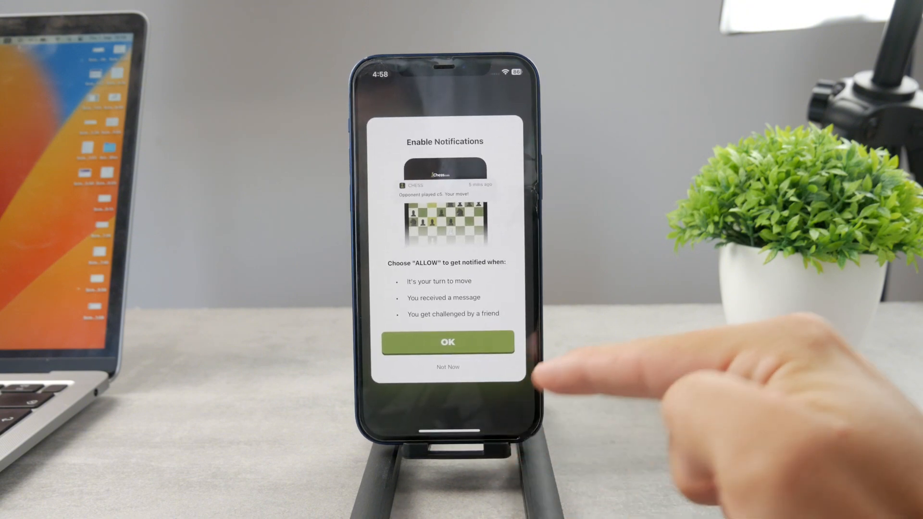
pyautogui.moveTo(529, 383)
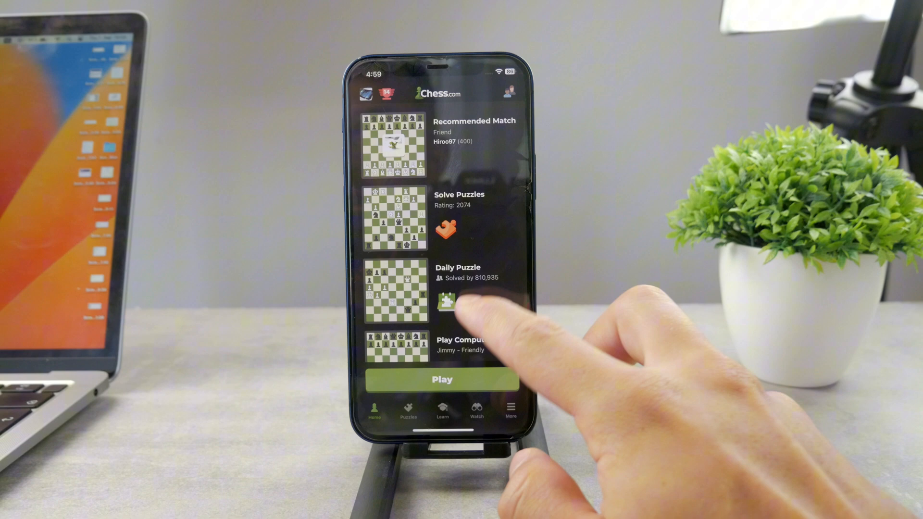
pyautogui.scroll(-3)
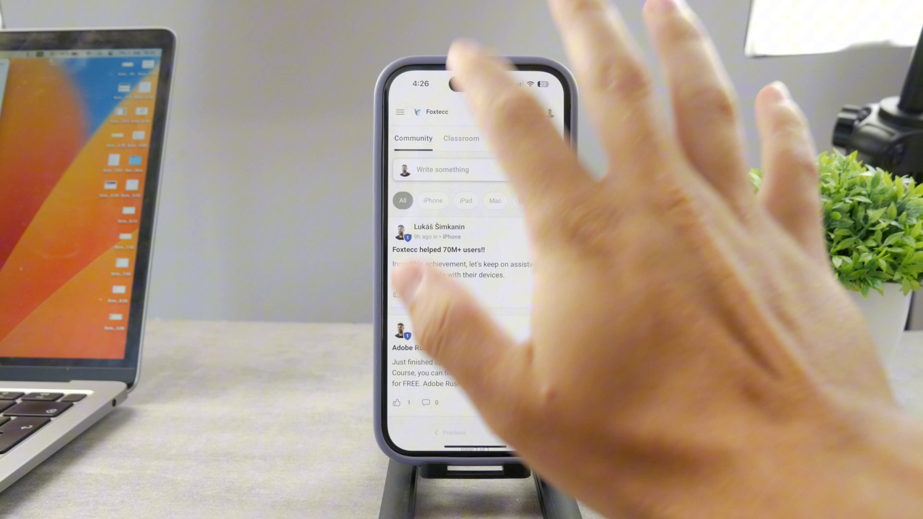
pyautogui.click(461, 138)
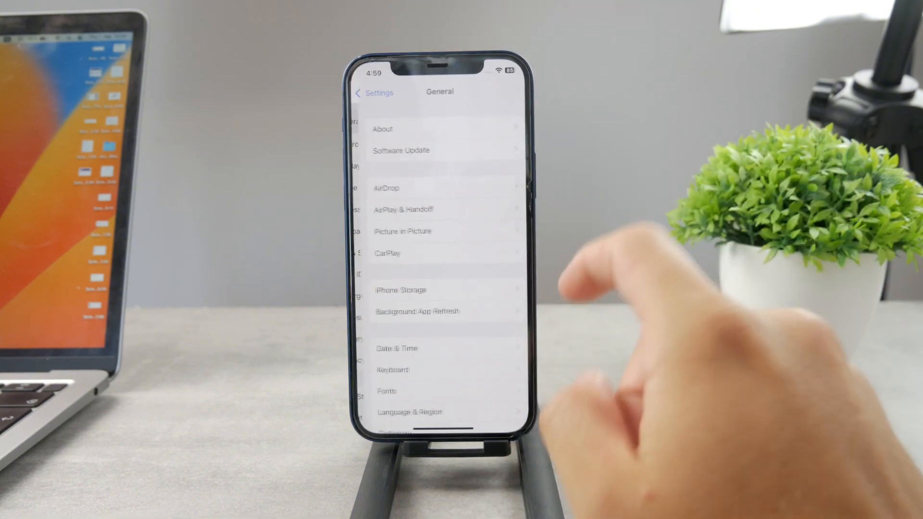
# Step: Navigate from Settings through Accessibility to the Guided Access page
pyautogui.click(372, 92)
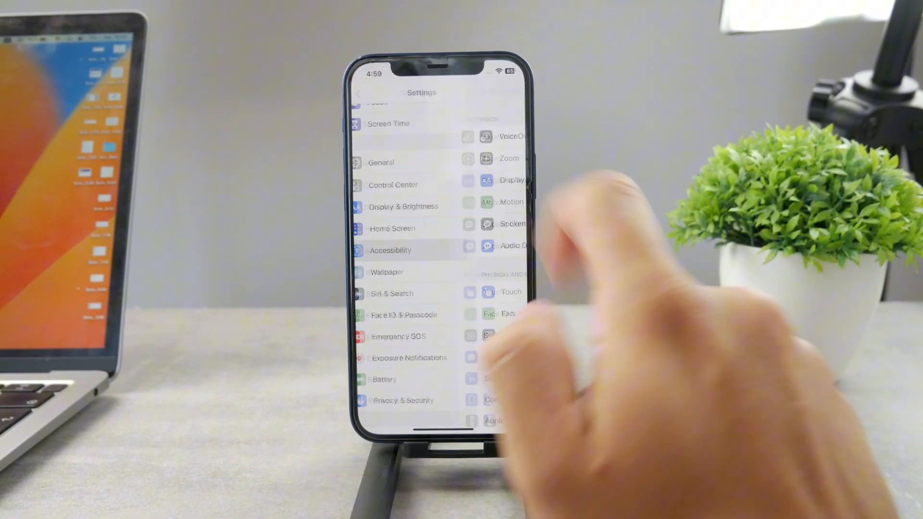
pyautogui.click(390, 250)
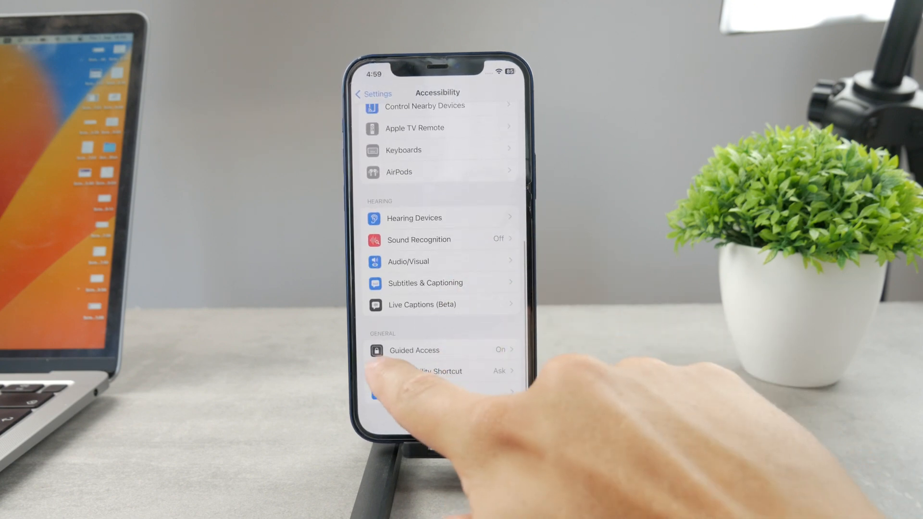
pyautogui.click(414, 350)
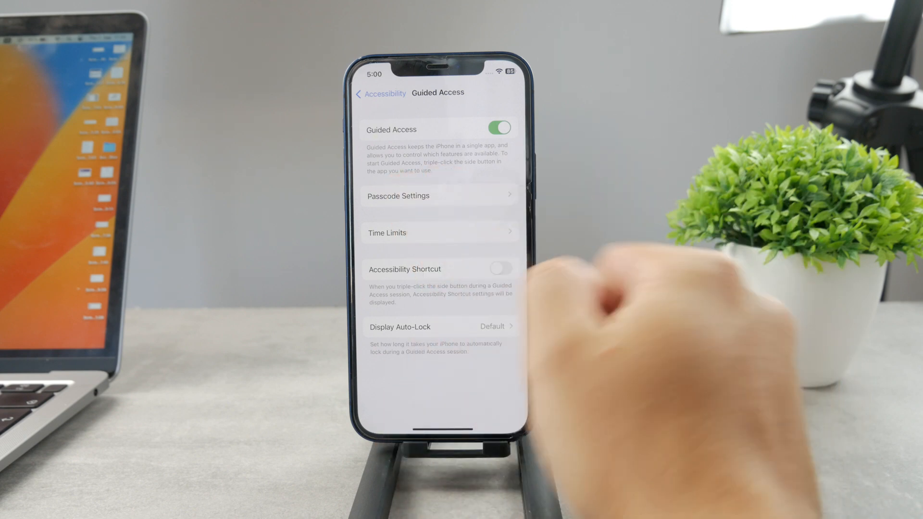
# Step: Review Guided Access Passcode Settings with Face ID on, then go back
pyautogui.click(438, 196)
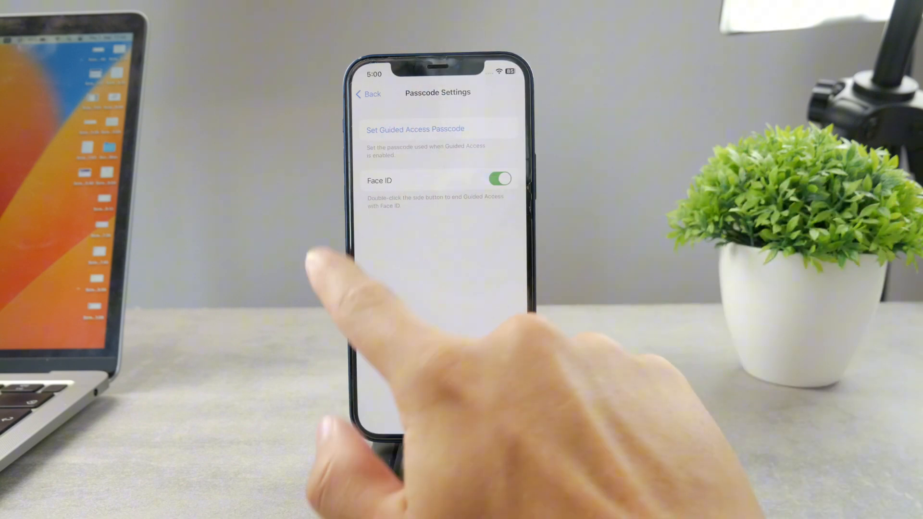
pyautogui.click(367, 93)
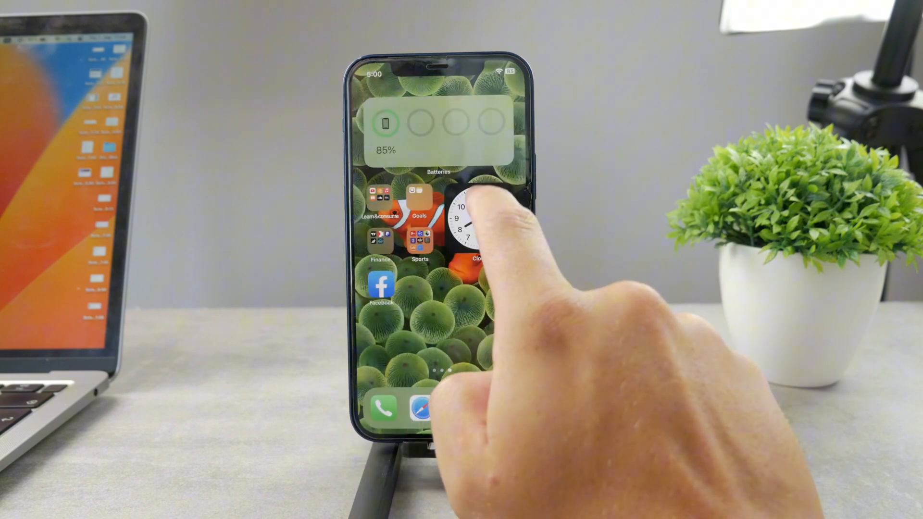
# Step: Open Chess.com and choose Guided Access from the Accessibility Shortcuts menu
pyautogui.click(467, 212)
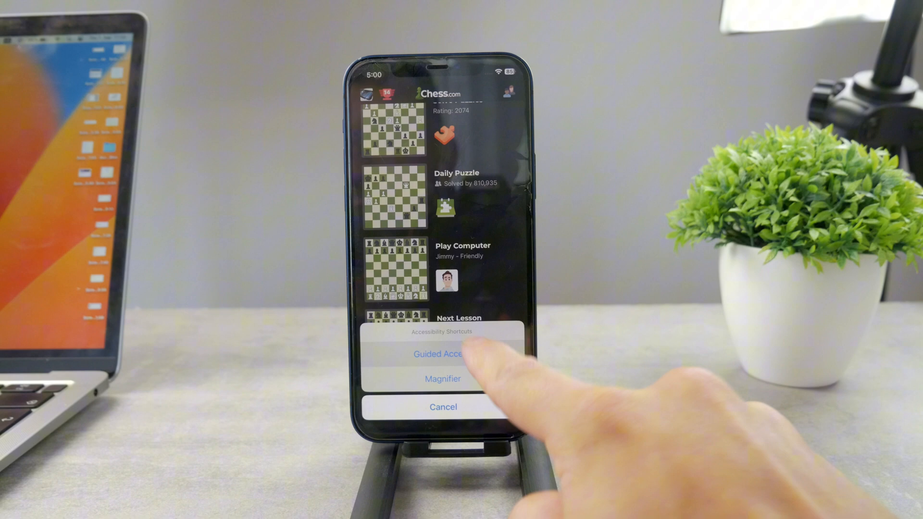
pyautogui.click(439, 354)
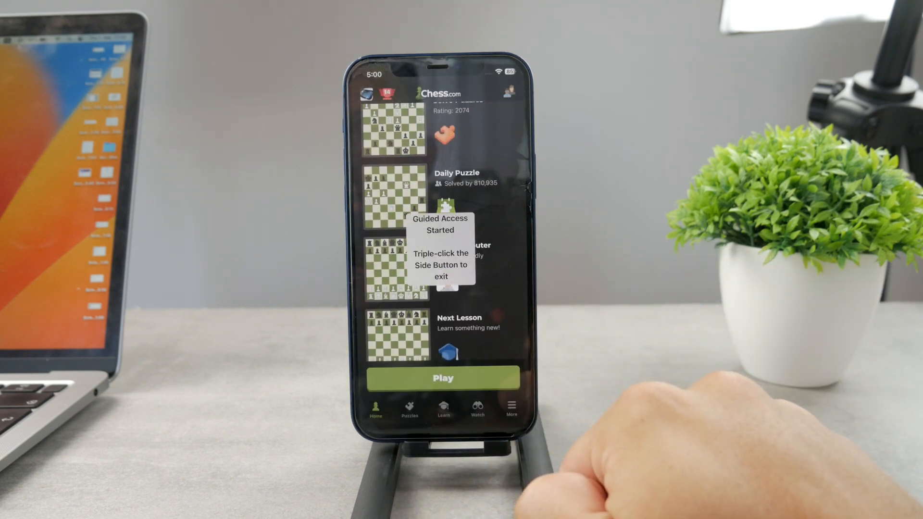
pyautogui.scroll(-3)
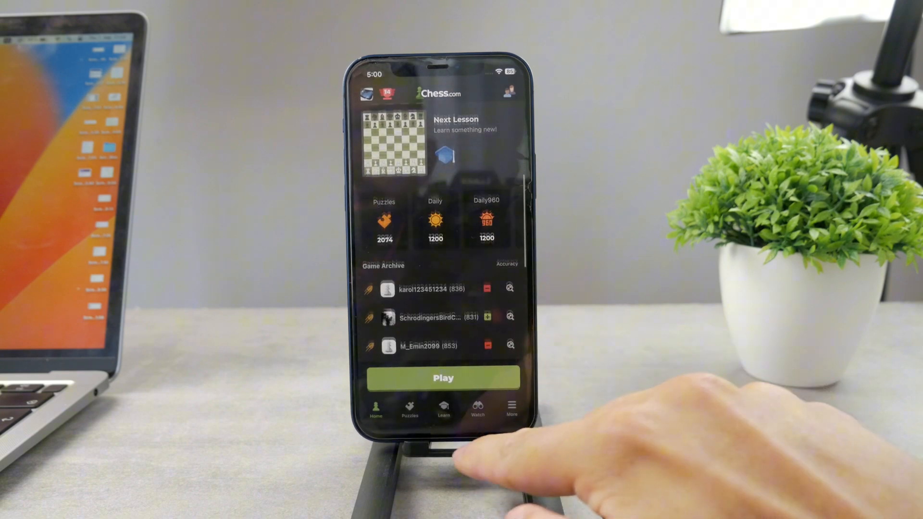
pyautogui.scroll(-3)
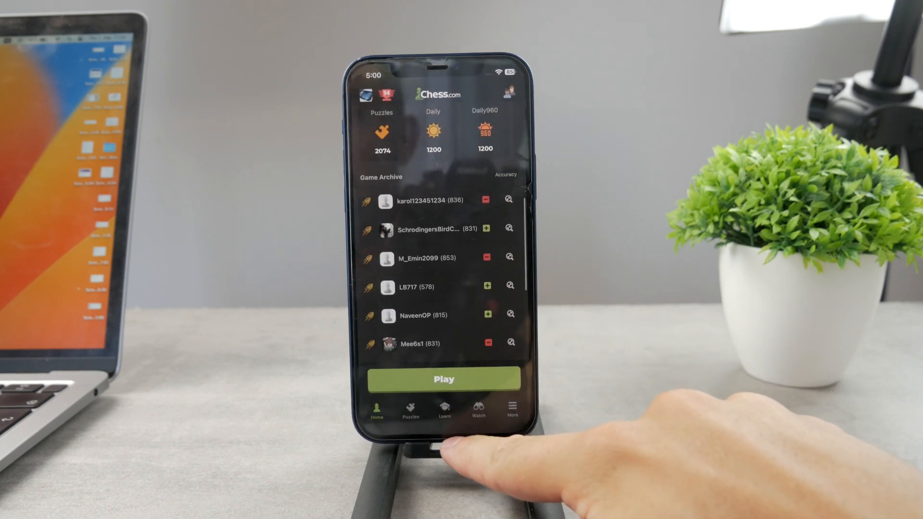
pyautogui.click(443, 379)
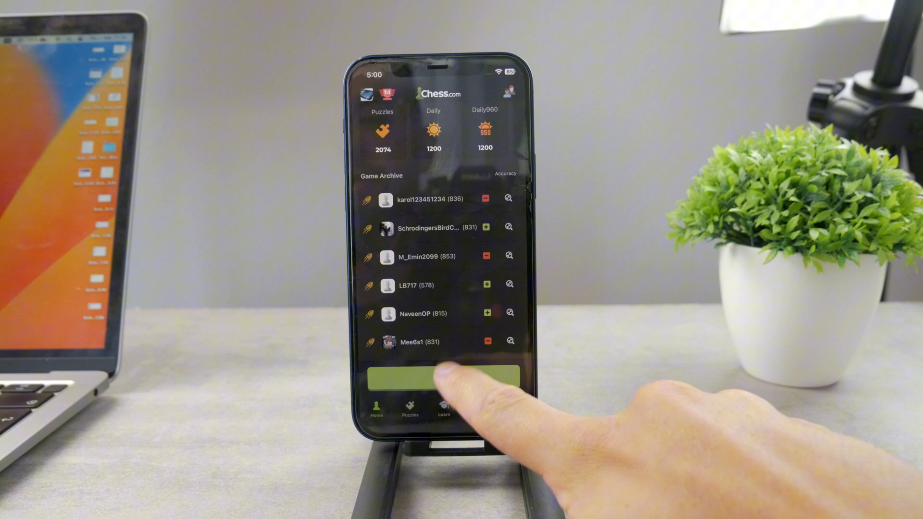
pyautogui.scroll(-3)
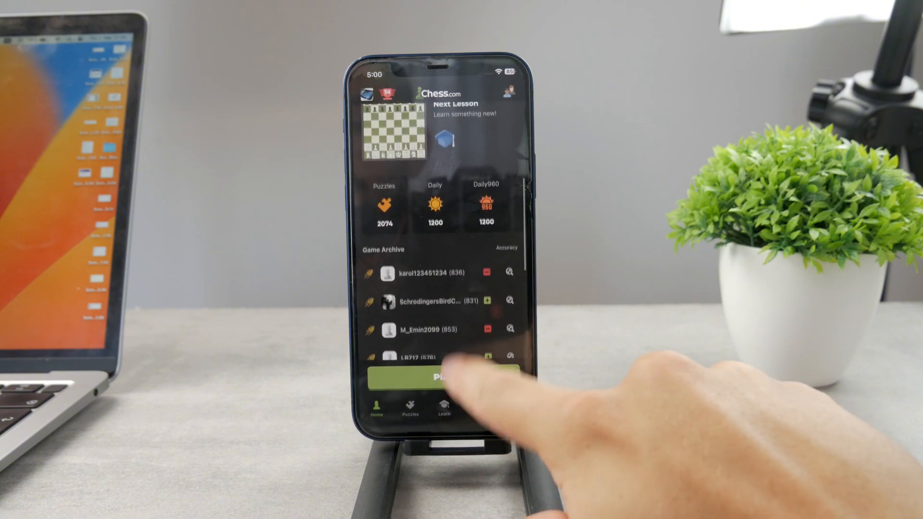